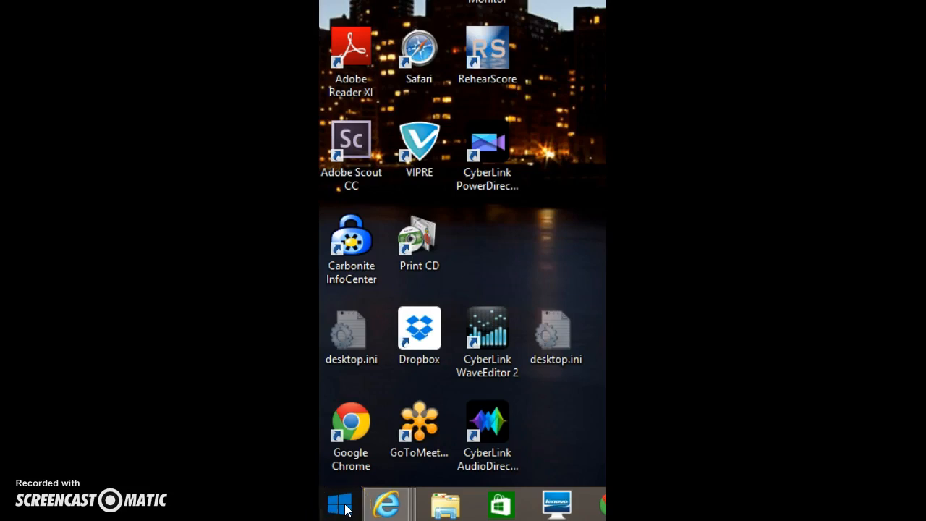
Step: Bring up the Start button's power-user menu to reach Control Panel
right_click(338, 503)
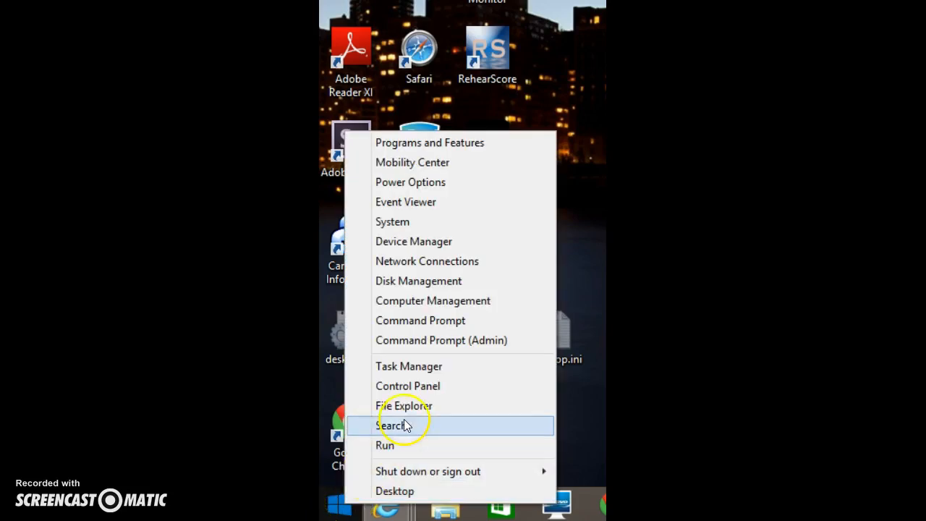
mouse_move(408, 385)
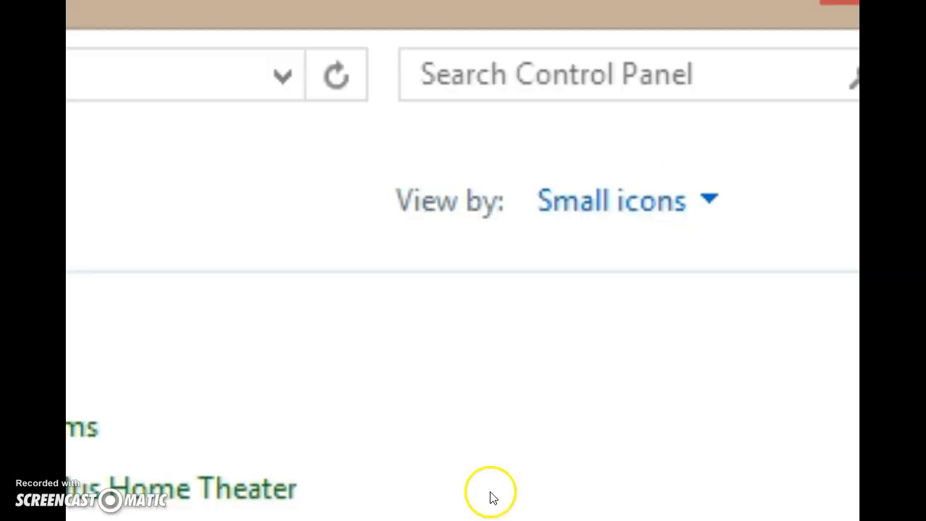
mouse_move(481, 217)
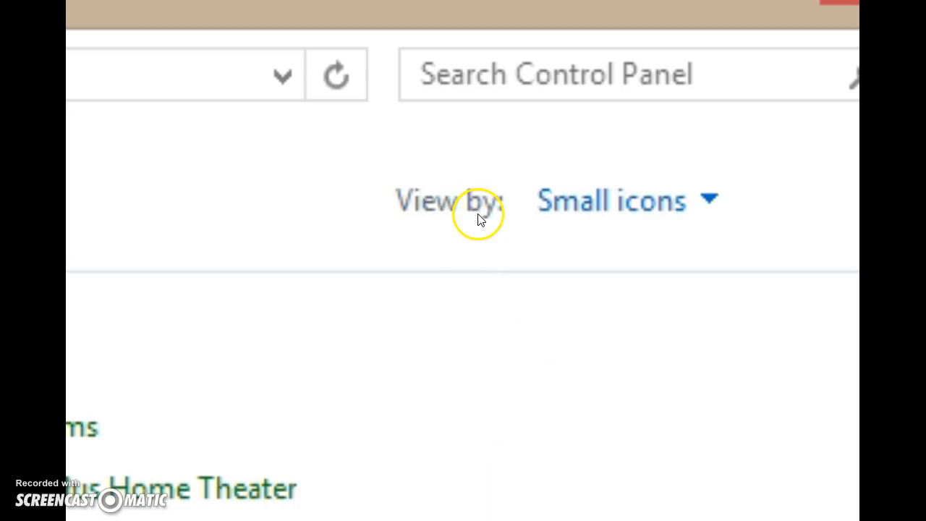
left_click(626, 200)
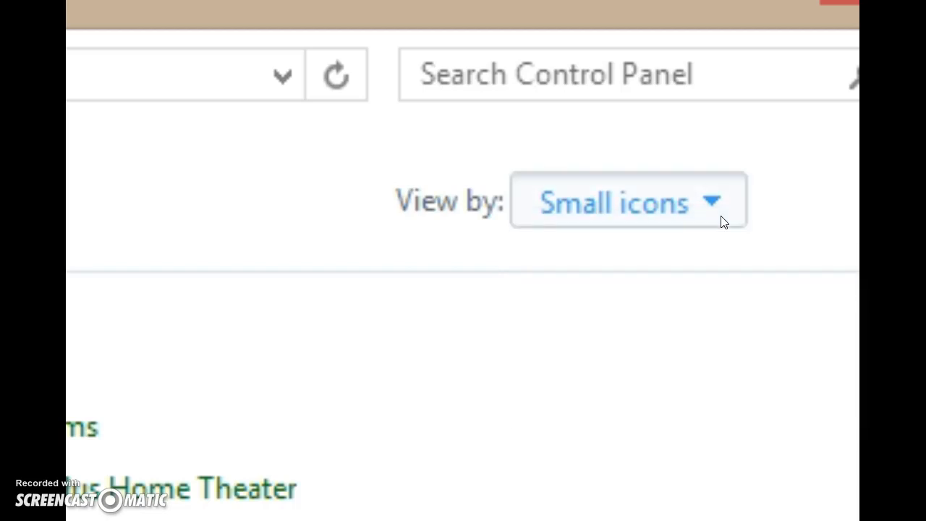
mouse_move(731, 393)
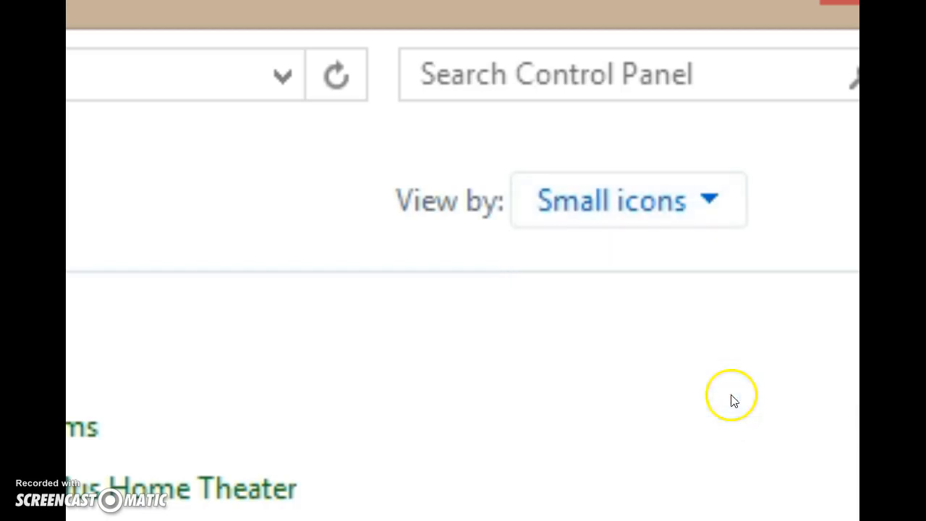
scroll("down", 3)
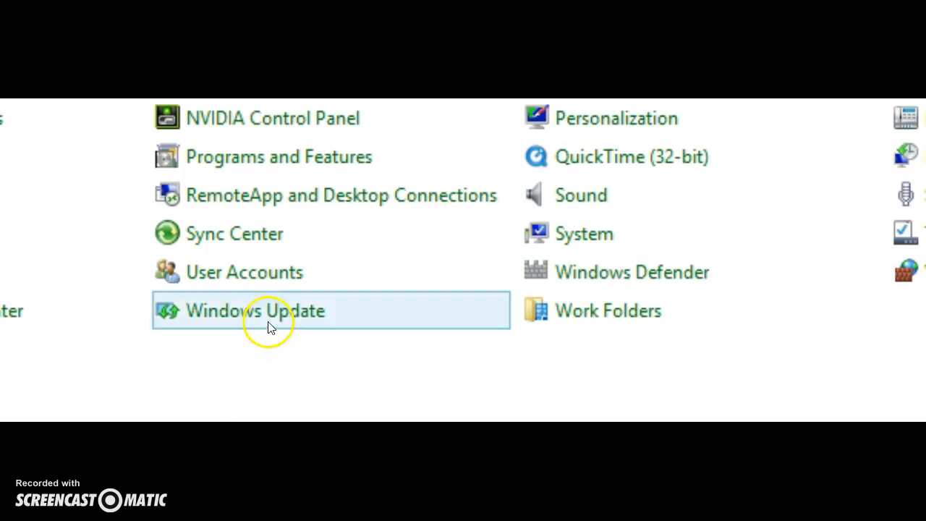
mouse_move(269, 322)
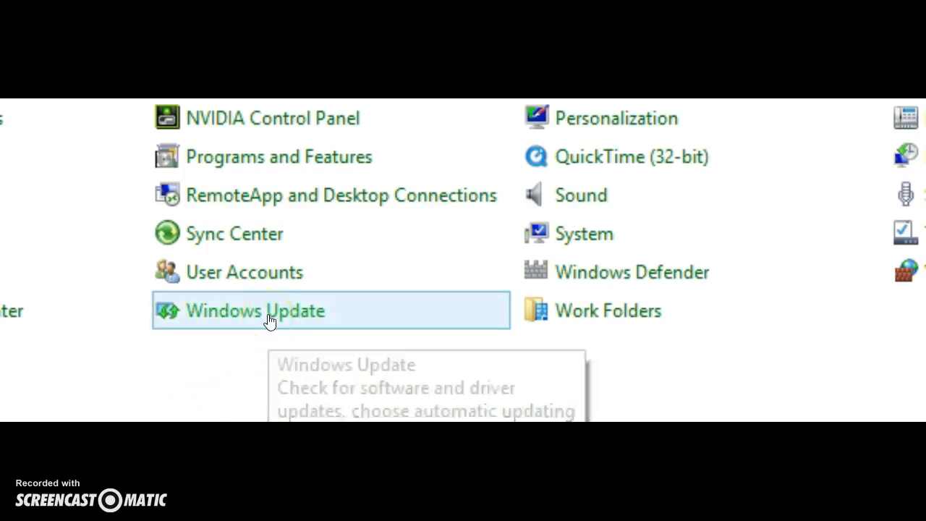
Step: Show the Windows Update page from the All Control Panel Items list
left_click(255, 310)
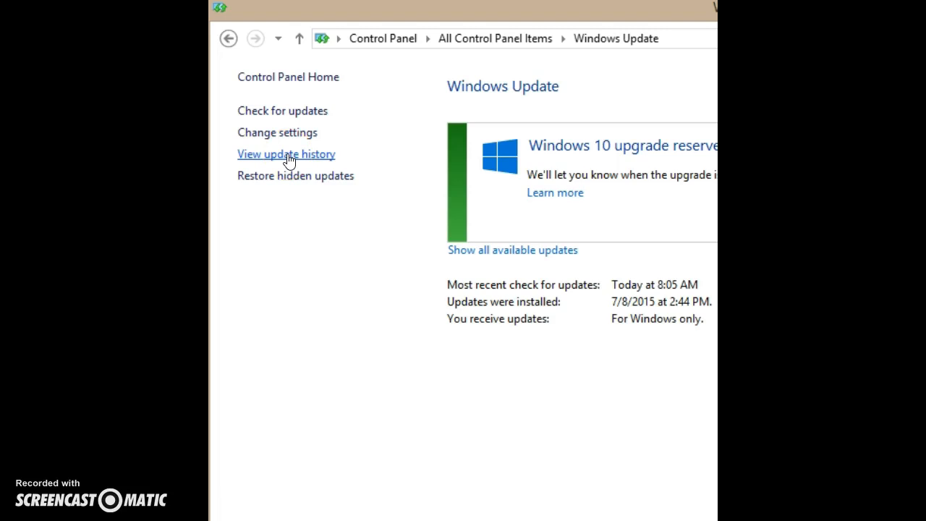
Step: Show the update history, topped by Flash Player security update KB3065823
left_click(286, 154)
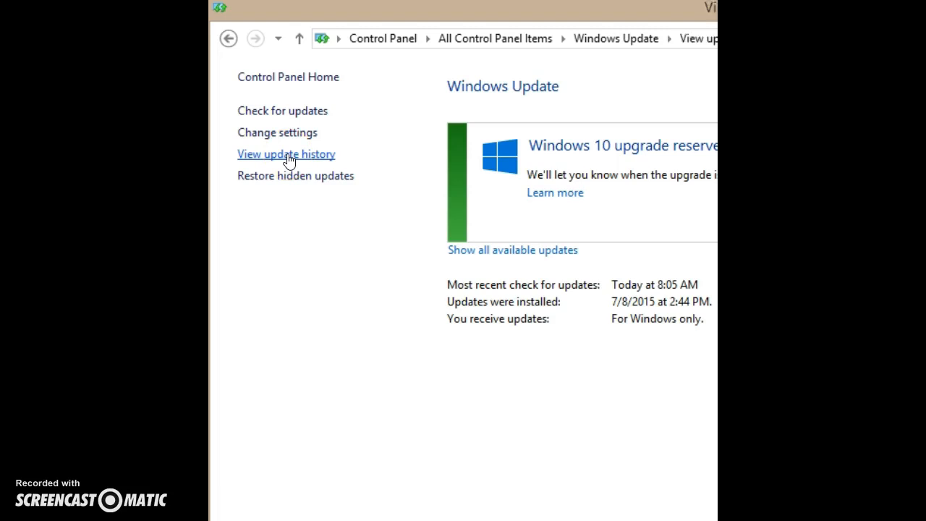
left_click(287, 153)
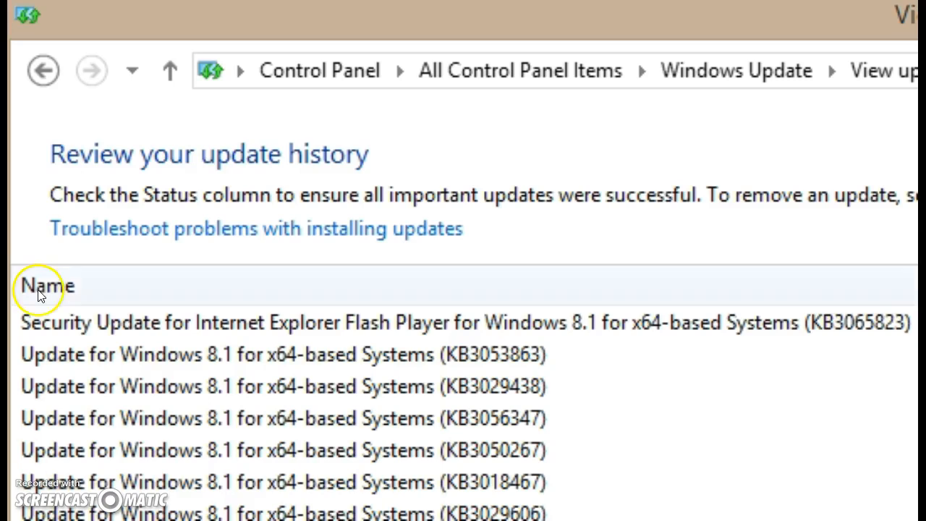
mouse_move(42, 70)
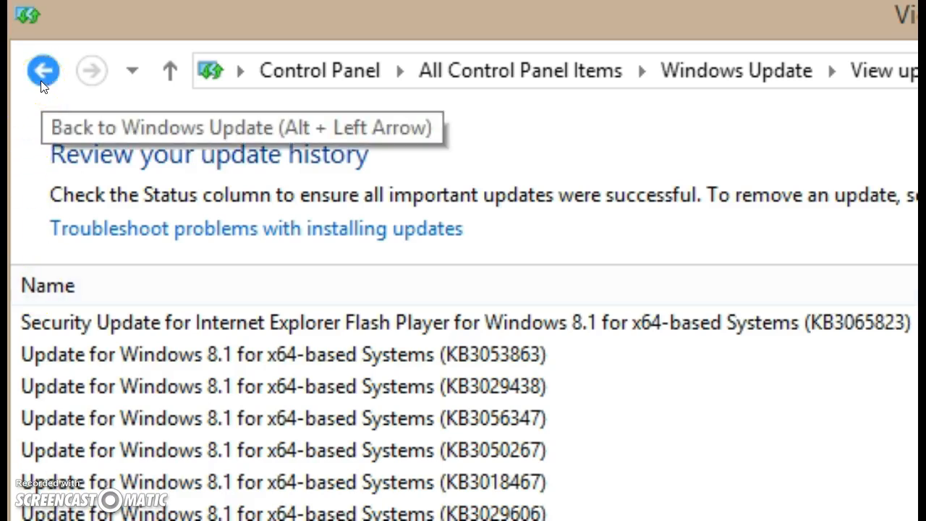
Step: Return from update history to the main Windows Update page
left_click(43, 70)
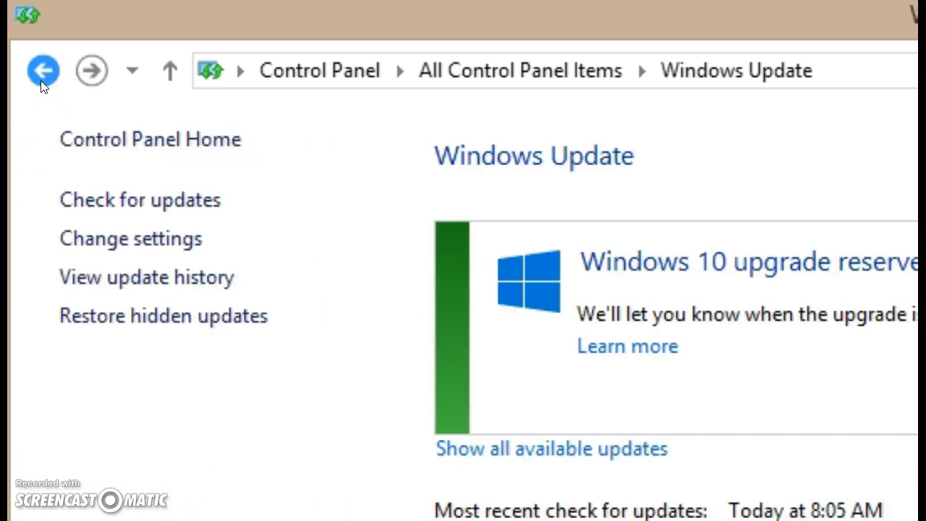
mouse_move(413, 507)
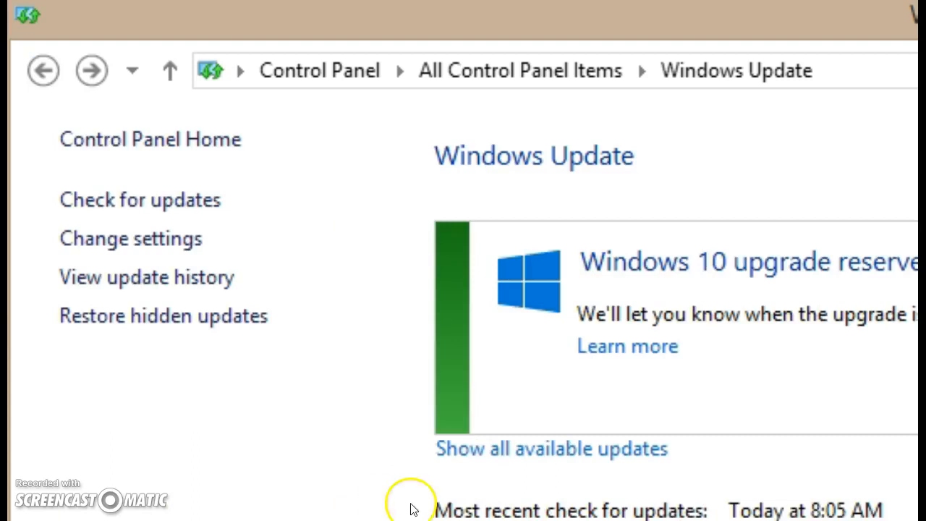